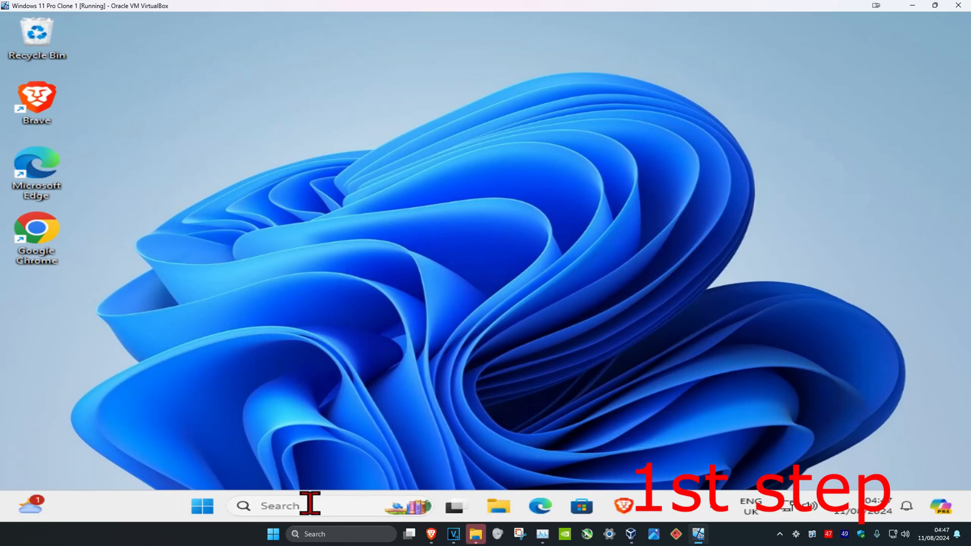
Search Windows for 'services' so the Services app shows as best match.
type("services")
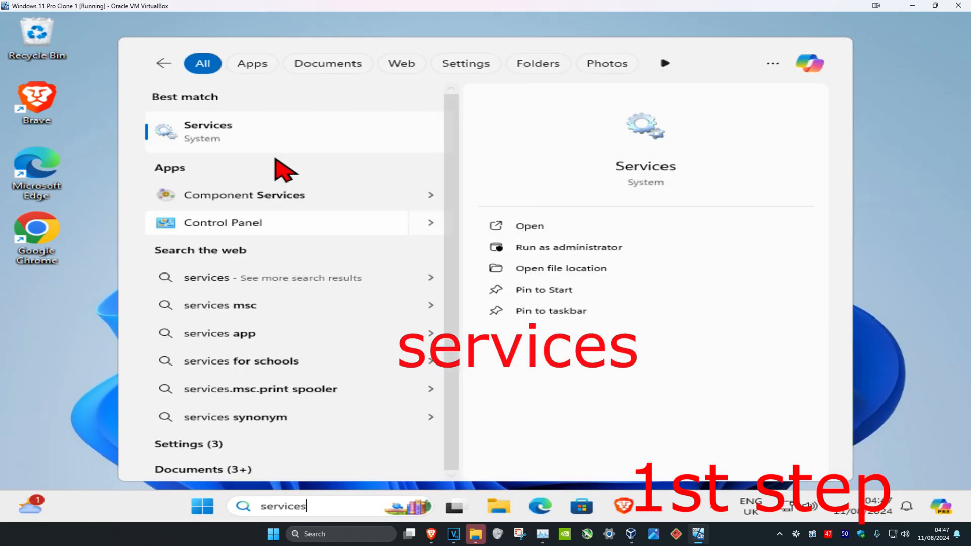
Open the Services console and scroll its list down to Windows Installer.
left_click(207, 131)
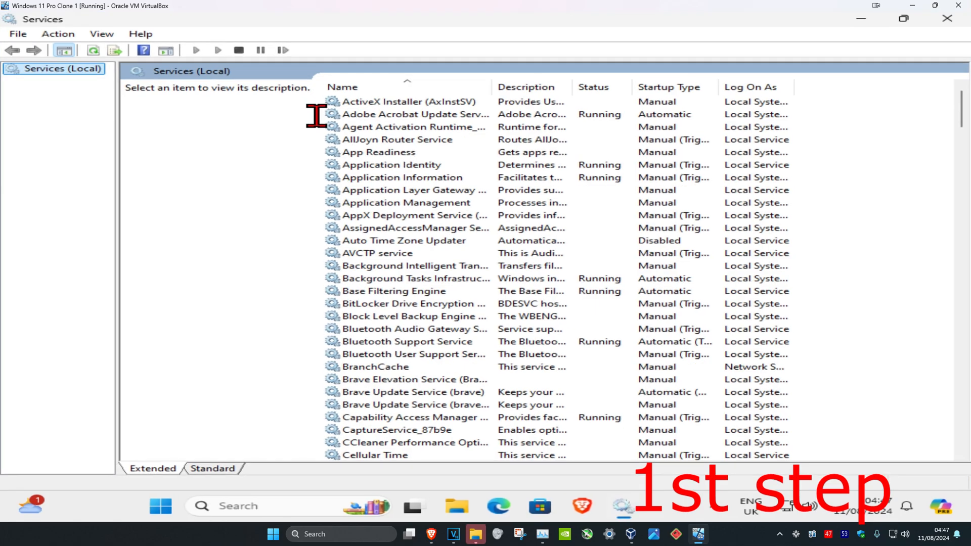
left_click(408, 101)
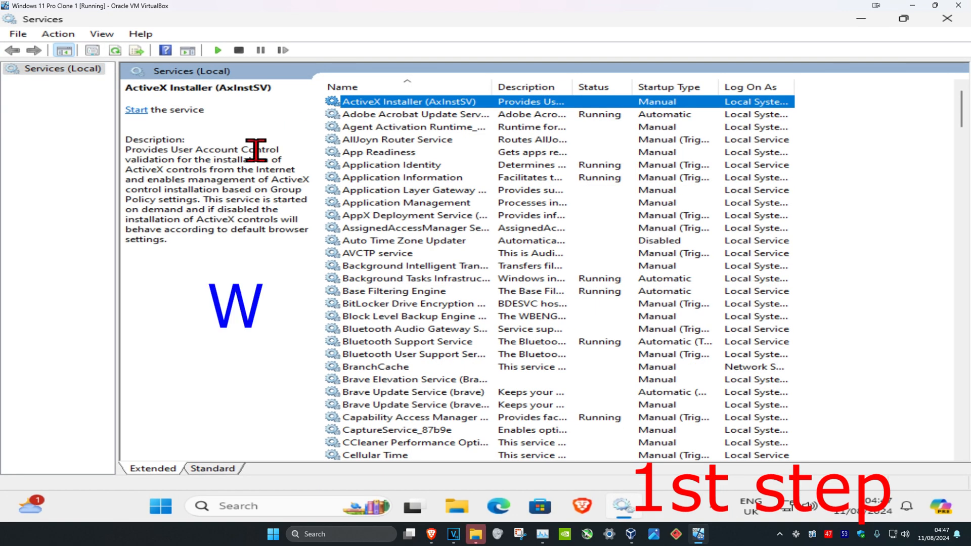
scroll("down", 3)
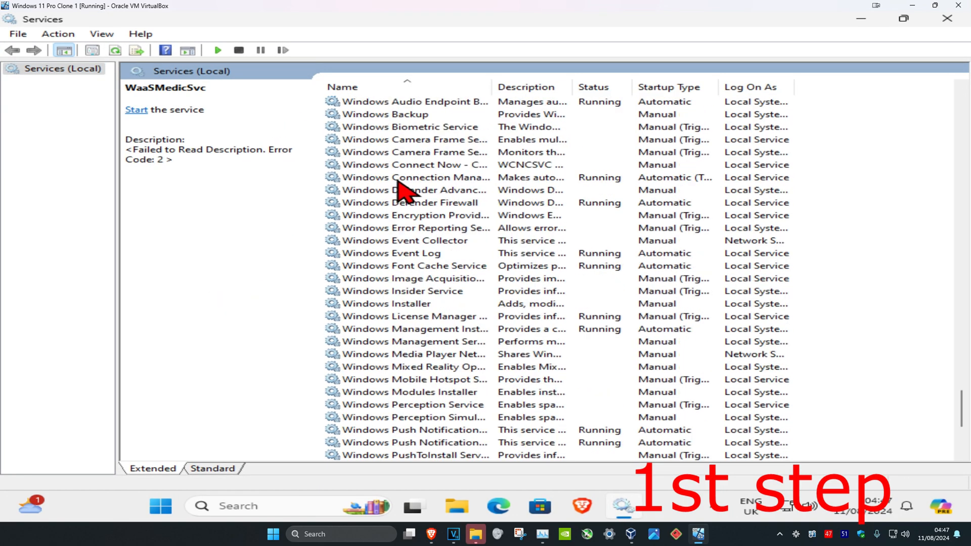
scroll("down", 3)
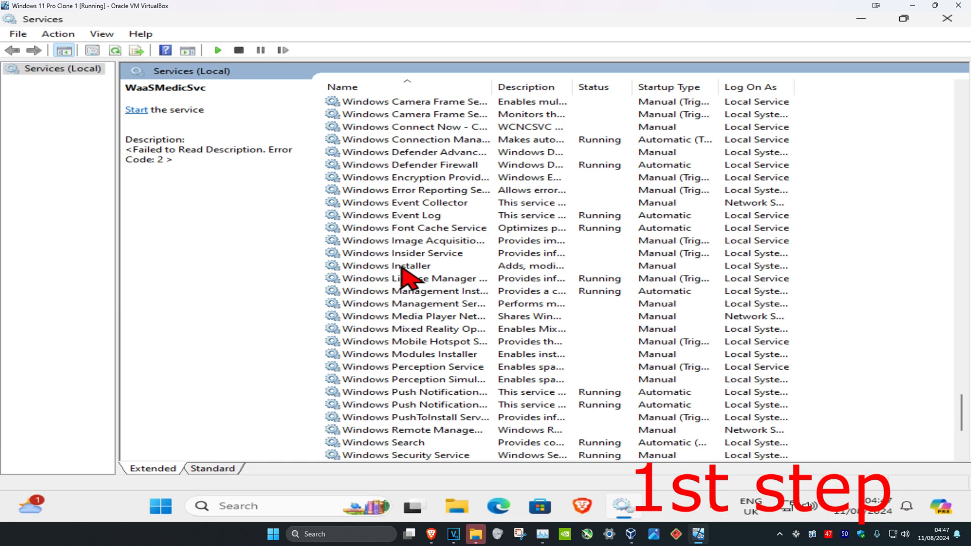
Start and restart the Windows Installer service, then launch Command Prompt as administrator.
double_click(384, 265)
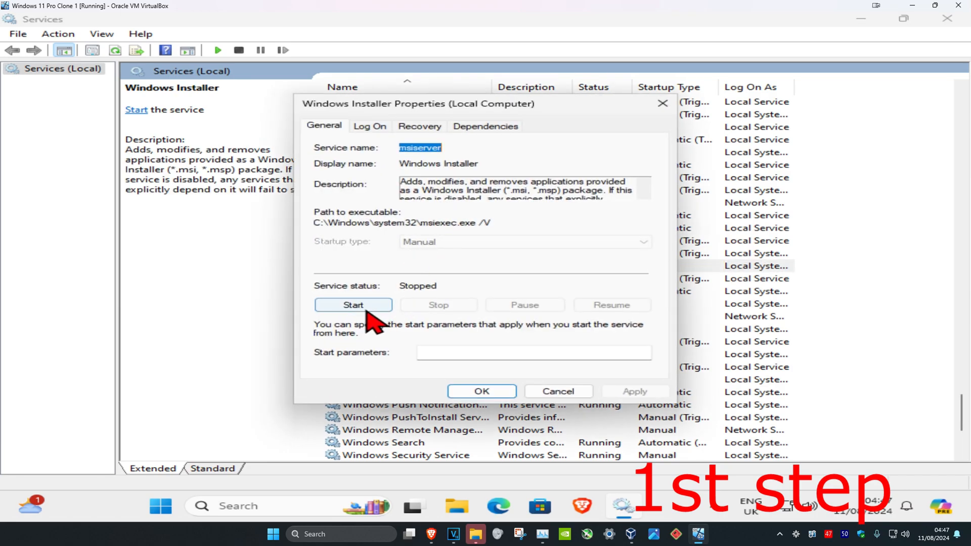
left_click(352, 305)
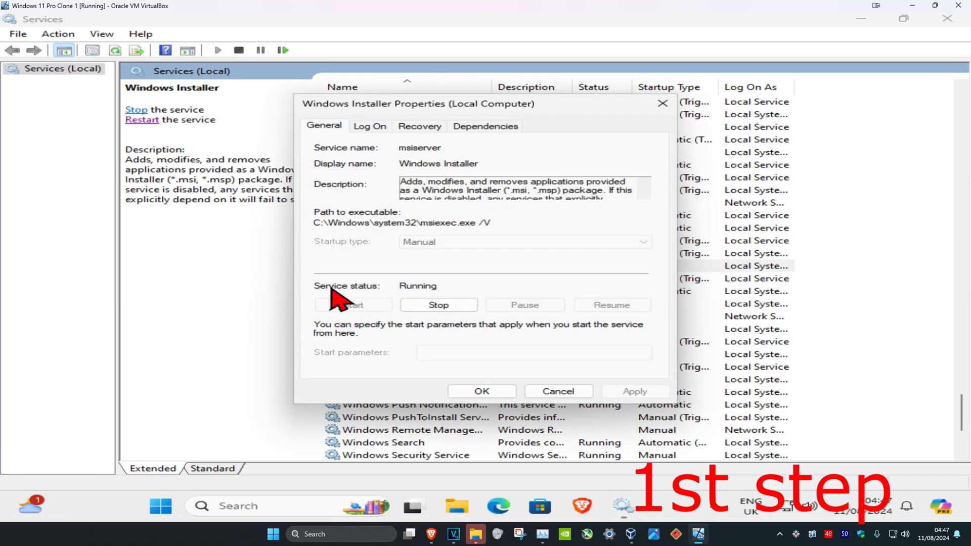
mouse_move(356, 303)
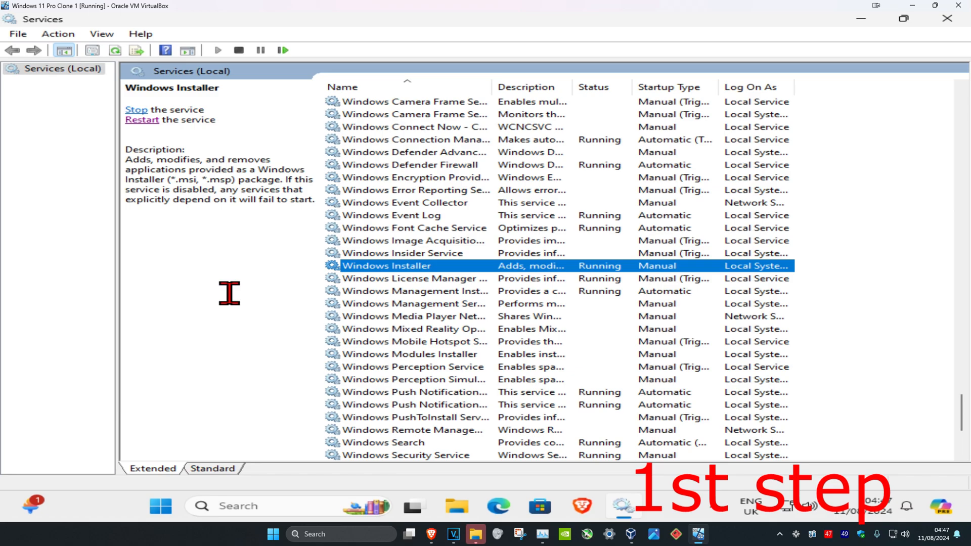
mouse_move(141, 119)
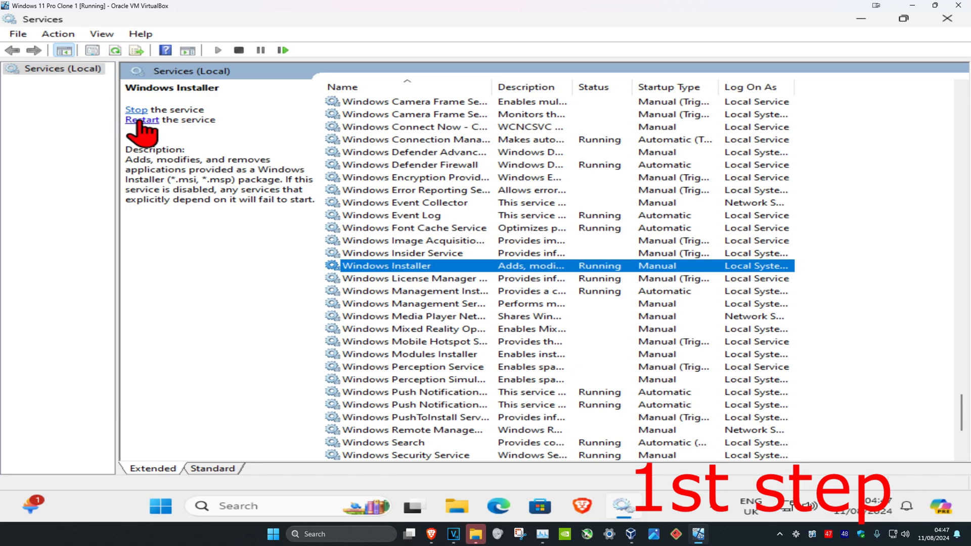
left_click(141, 120)
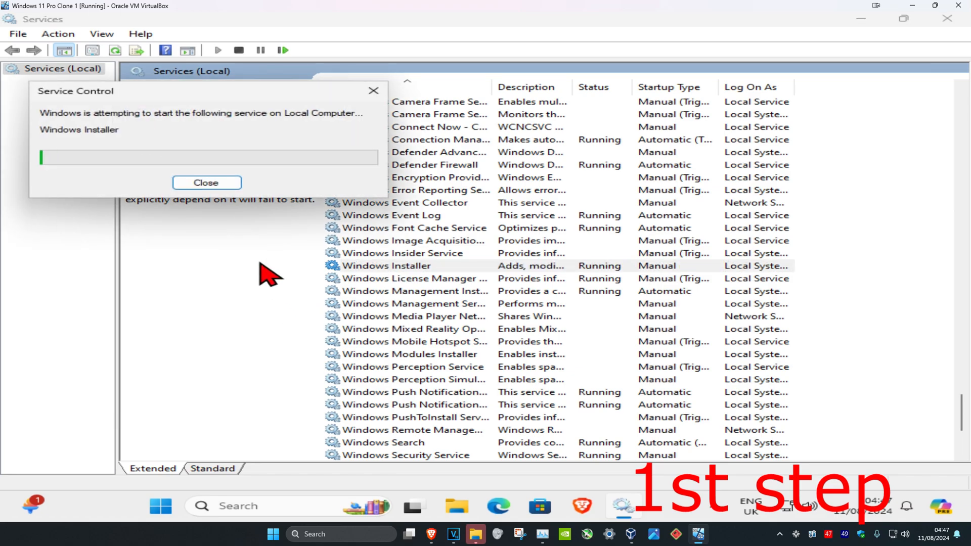
left_click(206, 182)
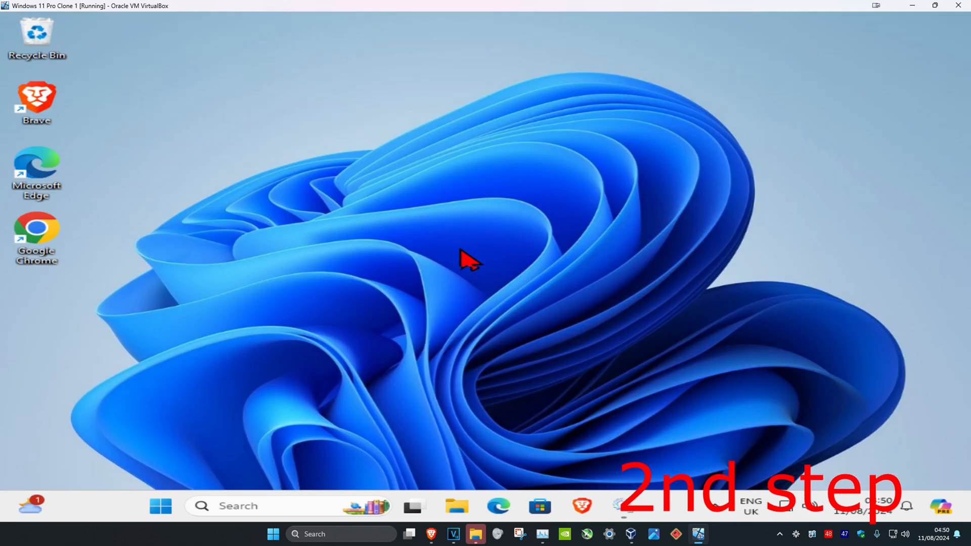
type("cmd")
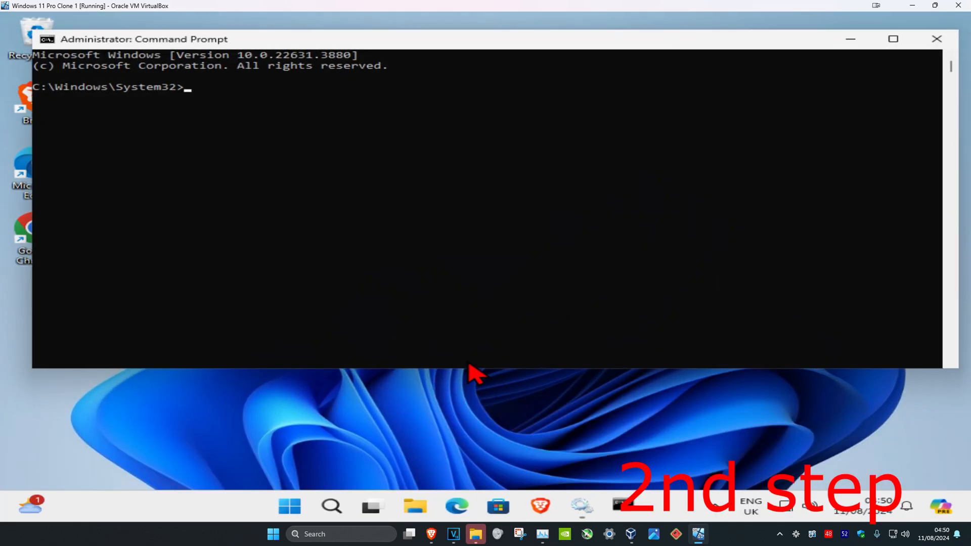
Run 'msiexec /unreg' to unregister the Windows Installer engine.
type("ms")
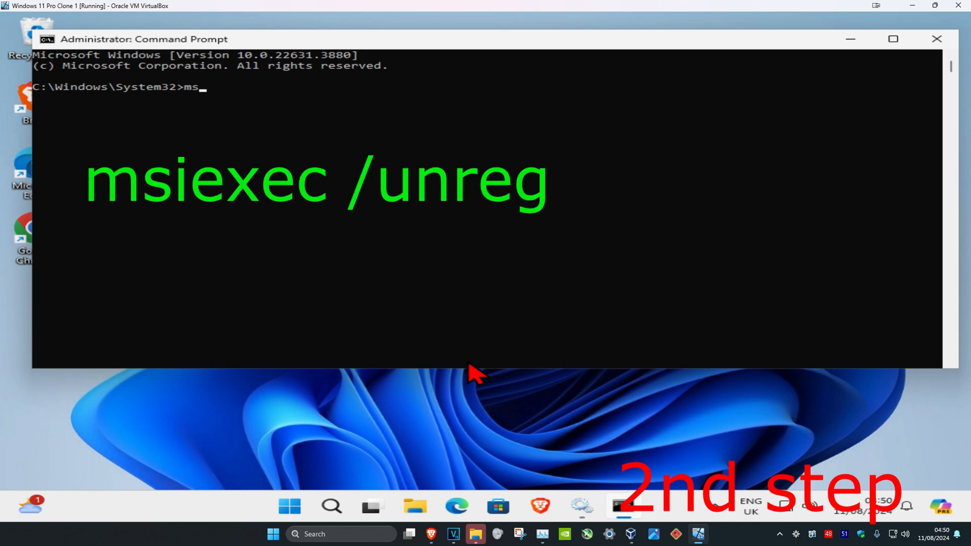
type("iexec")
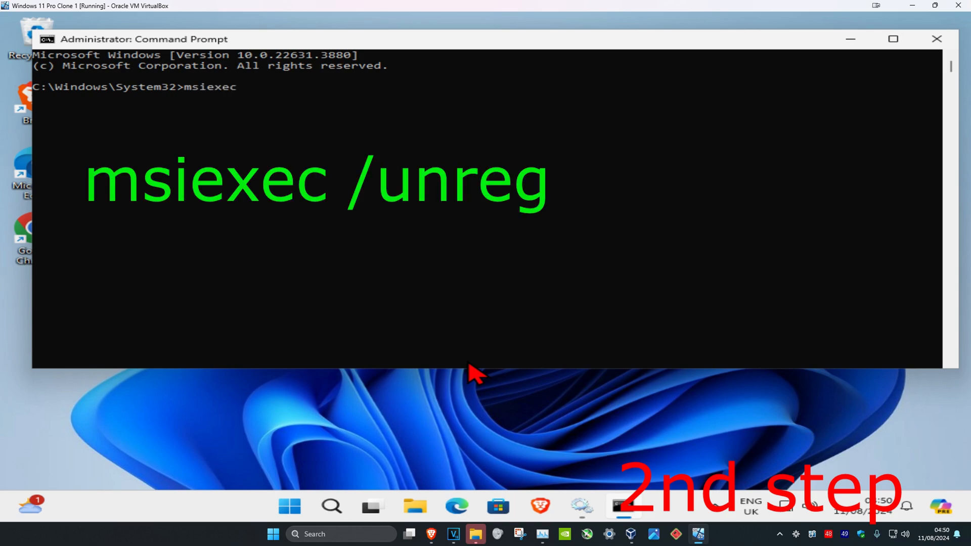
type("/unreg")
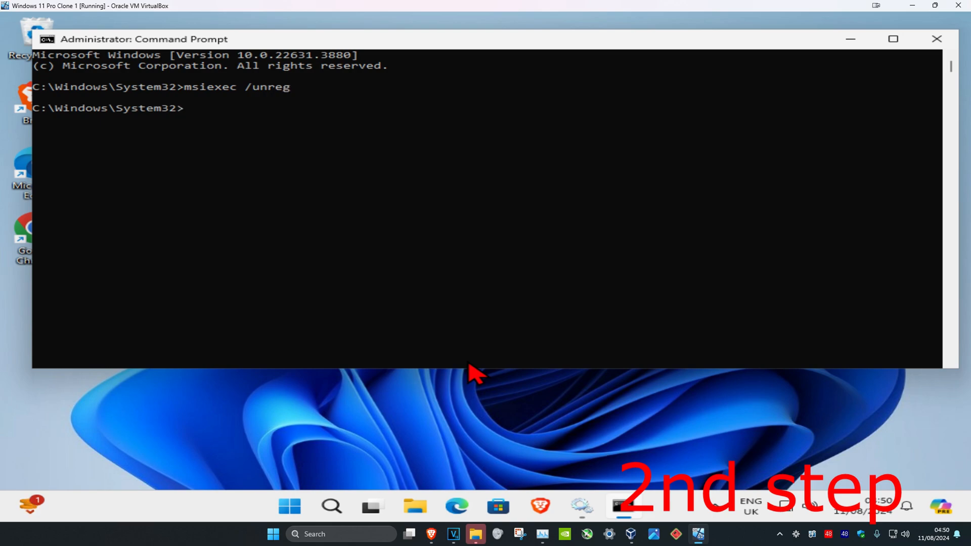
type("msiexec /")
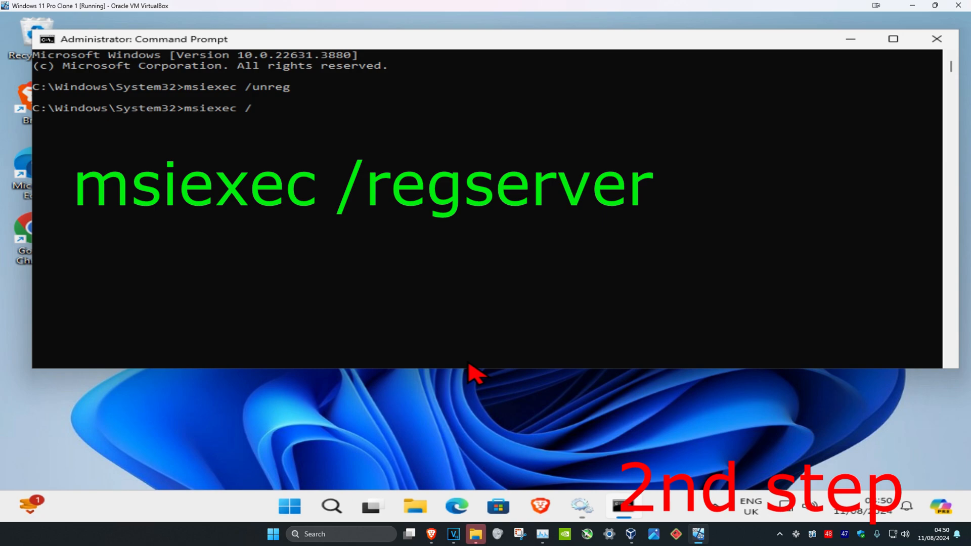
Run 'msiexec /regserver' to re-register the Windows Installer engine.
type("regserver")
type("regsvr32 v")
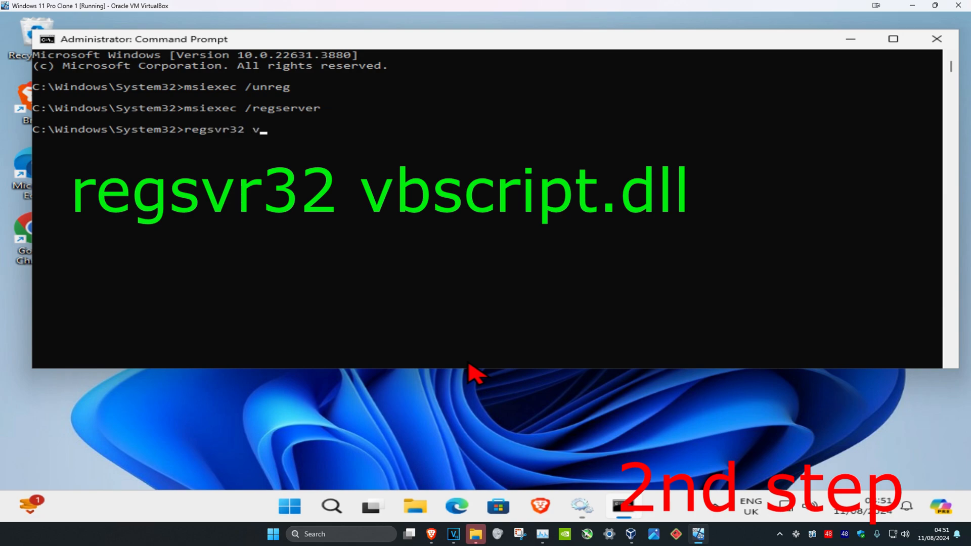
Type the 'regsvr32 vbscript.dll' command without running it yet.
type("bscript.dl")
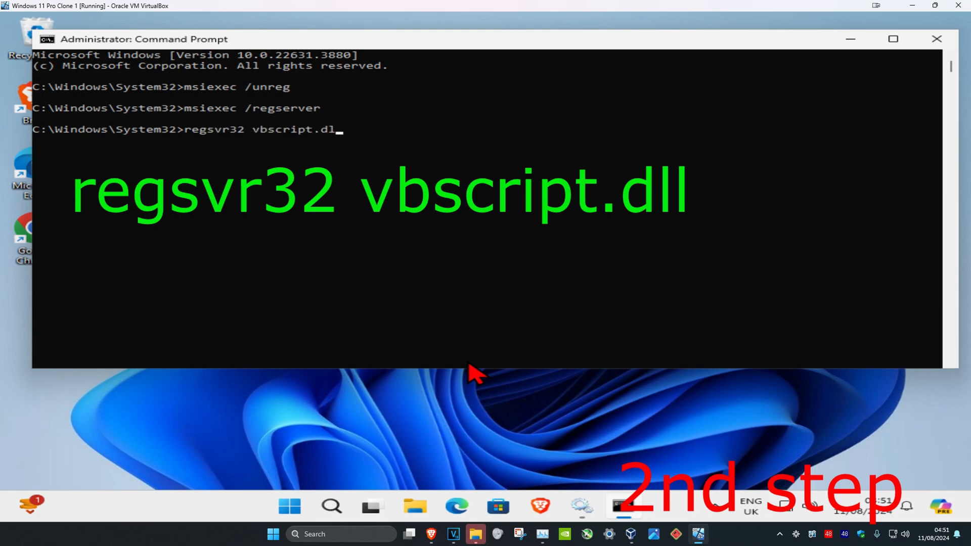